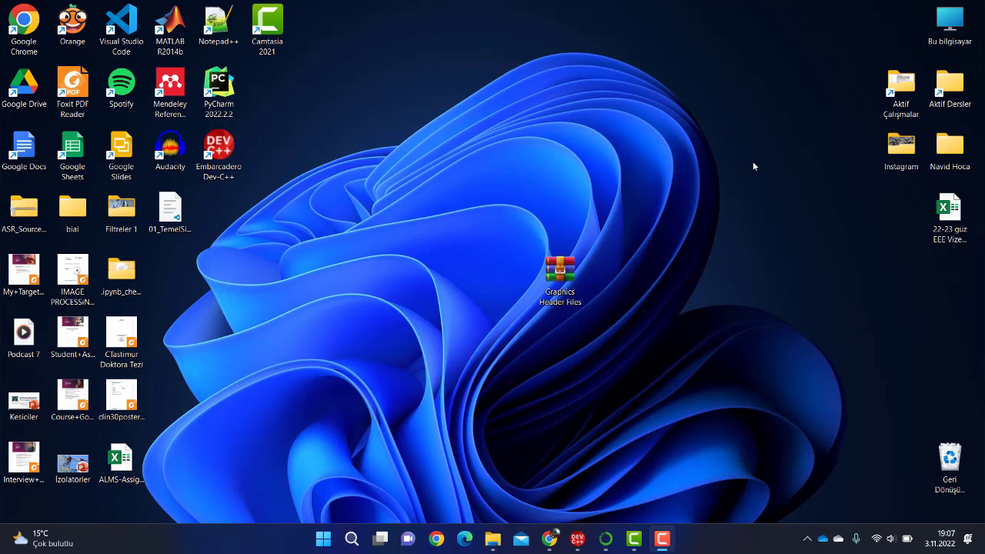
pyautogui.moveTo(805, 194)
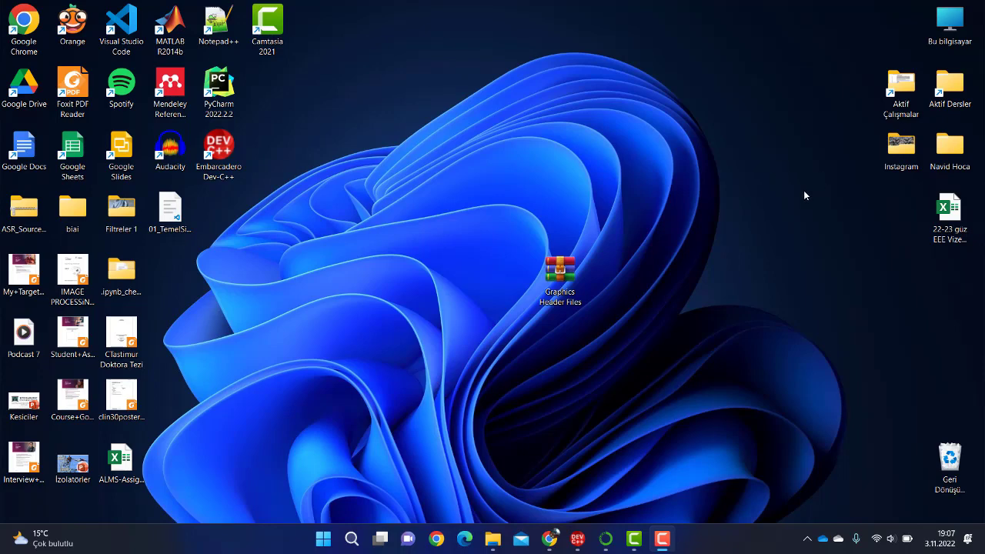
pyautogui.moveTo(633, 538)
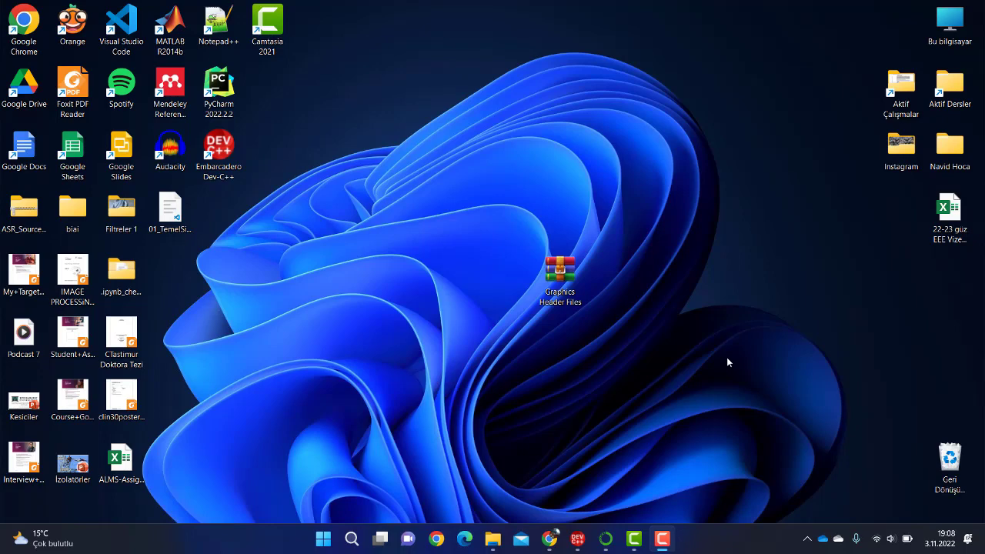
pyautogui.moveTo(583, 148)
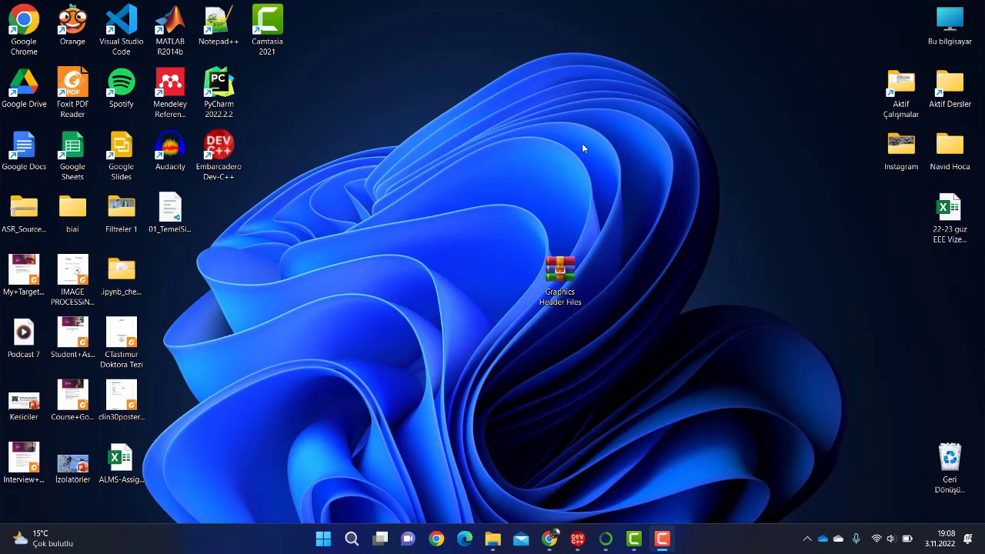
pyautogui.moveTo(586, 127)
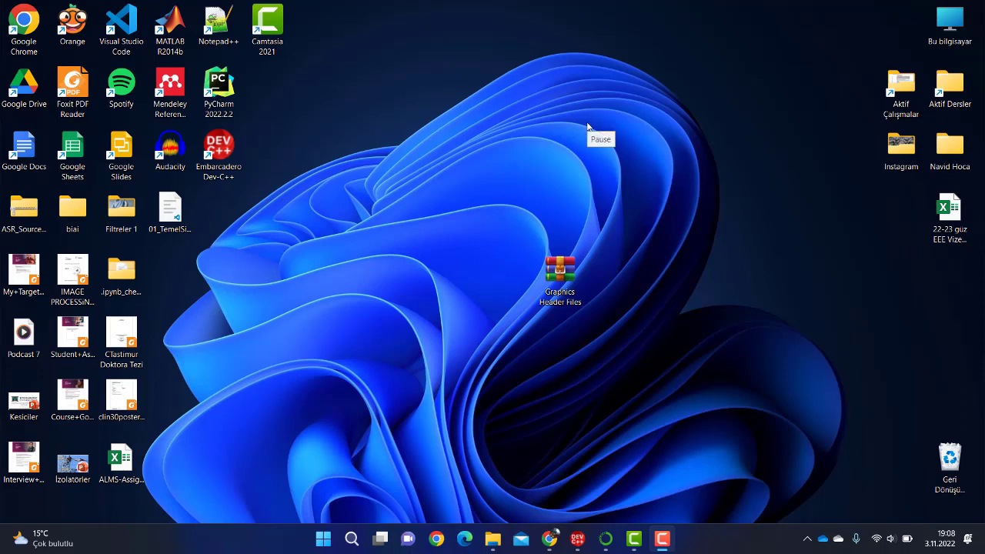
pyautogui.moveTo(552, 241)
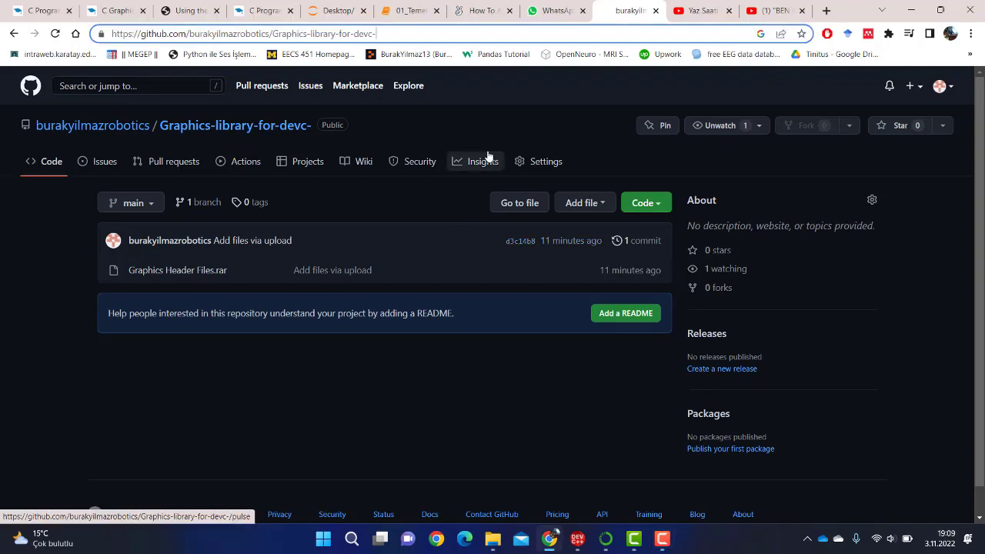
pyautogui.moveTo(910, 6)
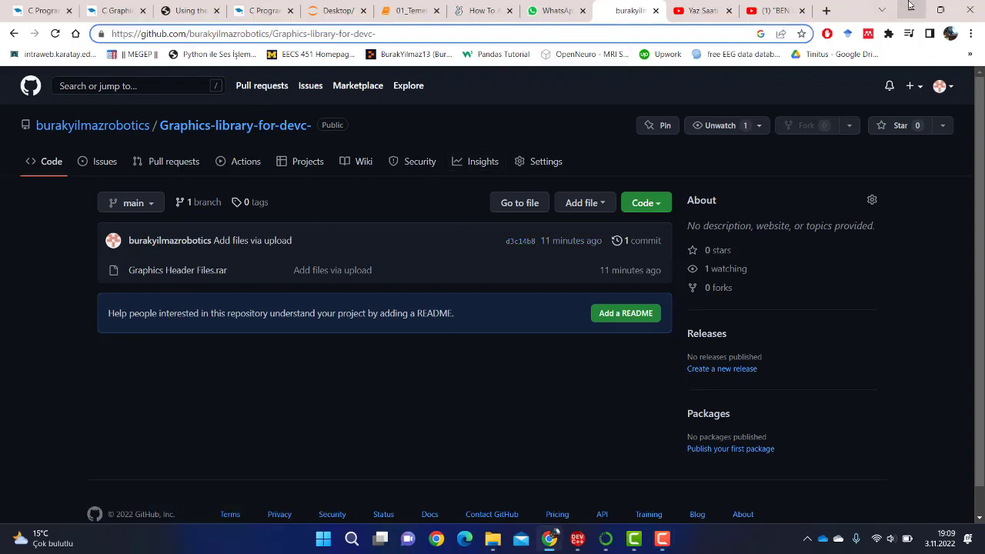
# Step: Open the Graphics Header Files RAR archive and select graphics.h and winbgim.h
pyautogui.click(917, 9)
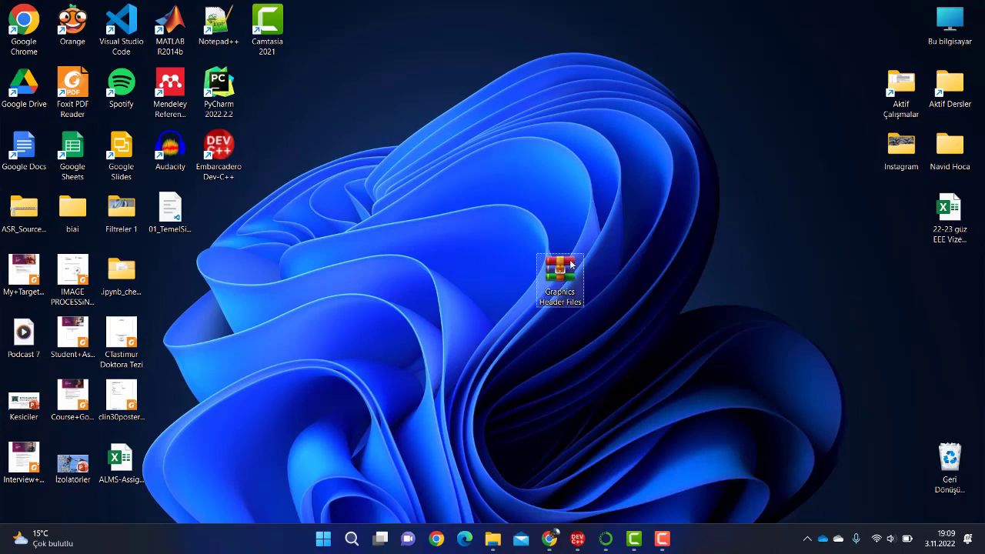
pyautogui.doubleClick(561, 269)
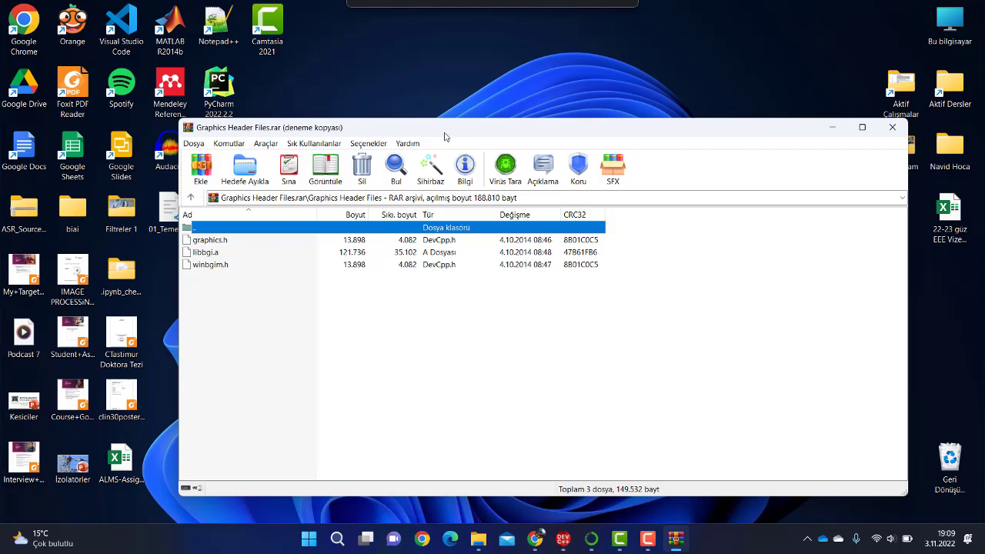
pyautogui.click(210, 239)
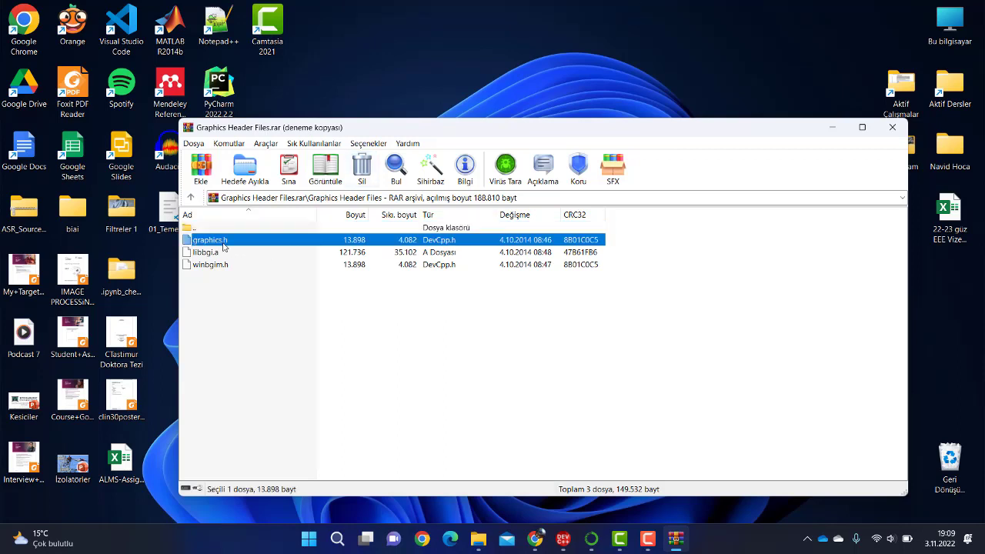
pyautogui.moveTo(209, 273)
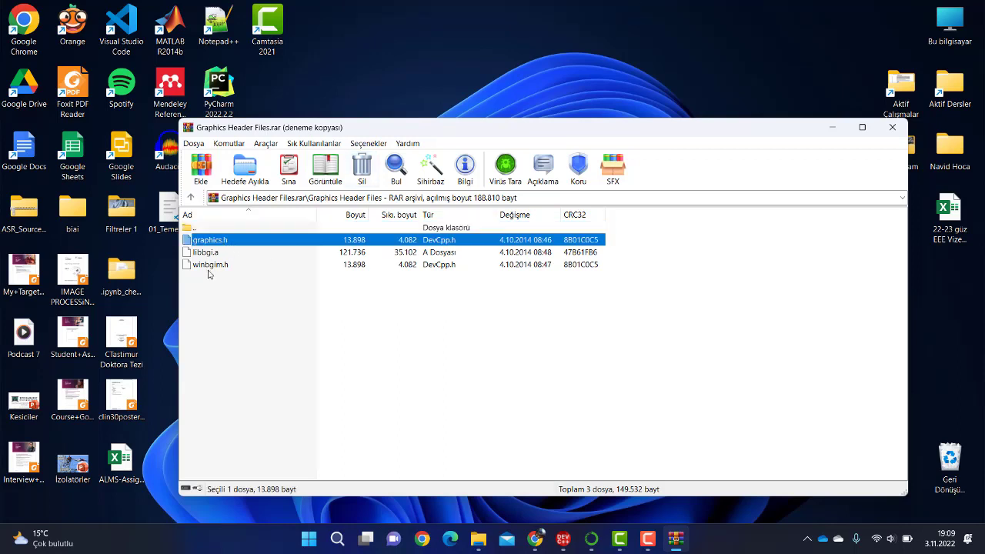
pyautogui.click(209, 264)
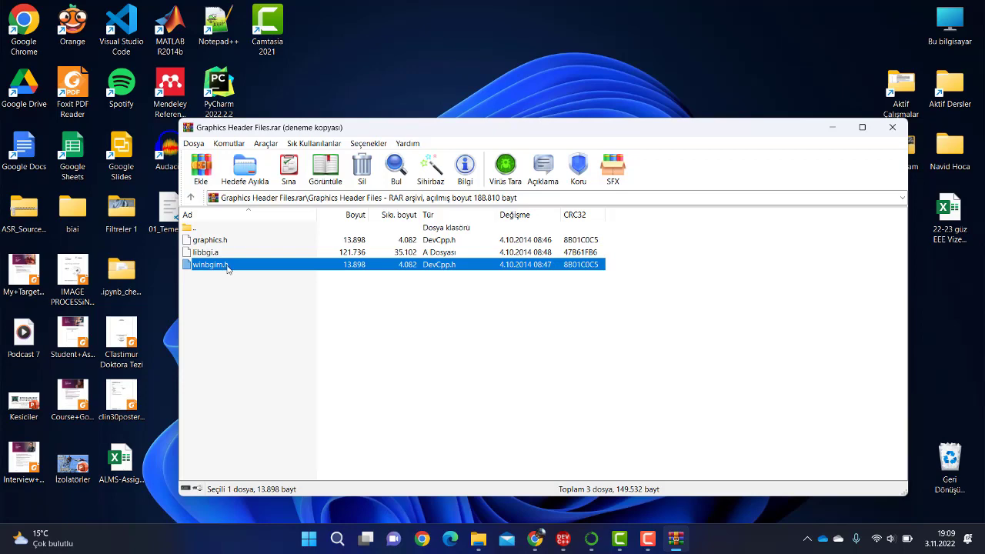
pyautogui.moveTo(478, 538)
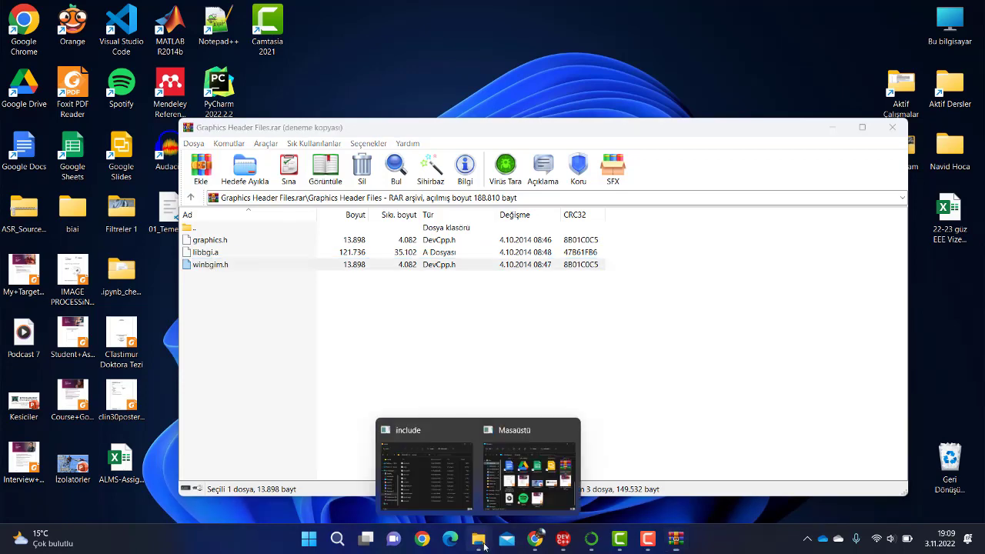
# Step: Copy graphics.h into Dev-Cpp's TDM-GCC-64 include folder, then return to TDM-GCC-64
pyautogui.click(426, 462)
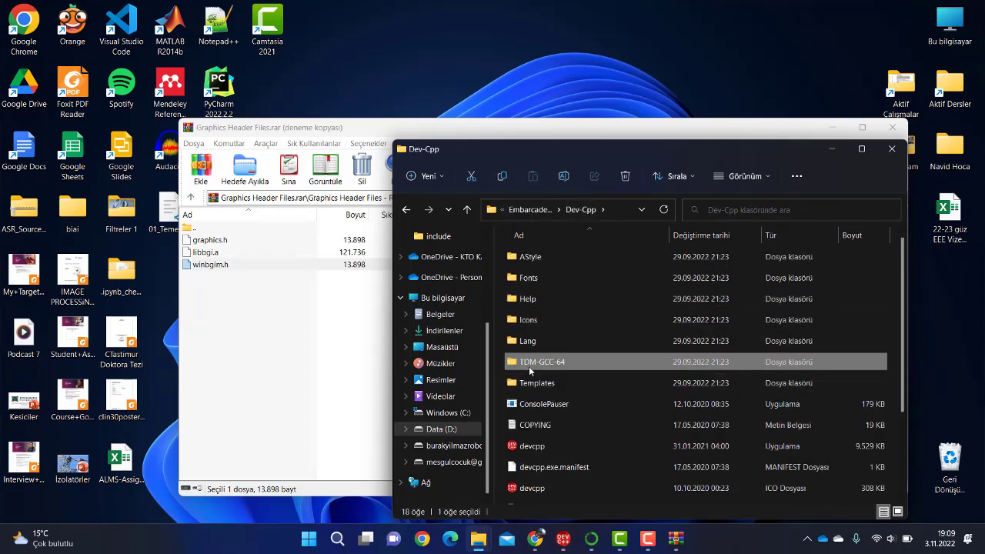
pyautogui.moveTo(541, 361)
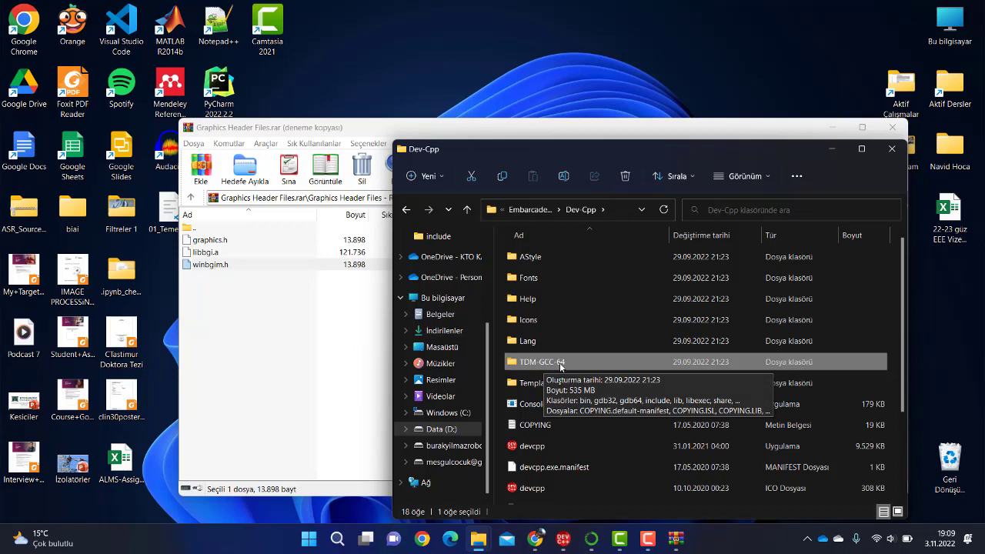
pyautogui.doubleClick(541, 361)
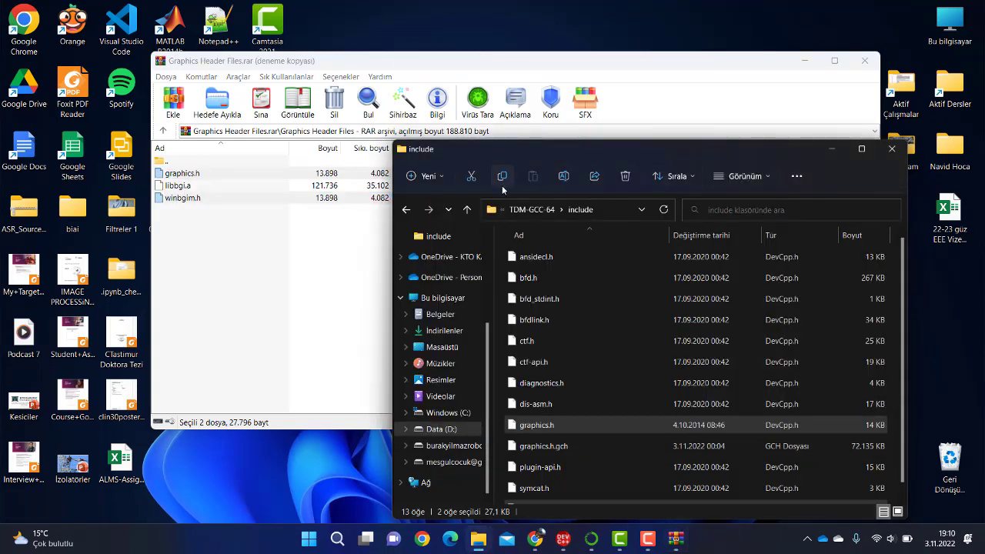
pyautogui.click(467, 210)
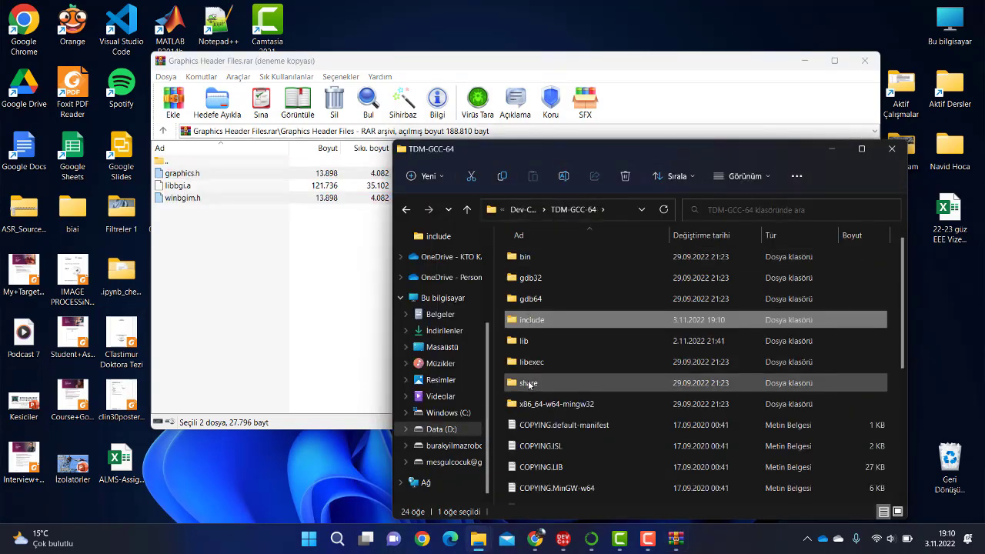
# Step: Open the TDM-GCC-64 lib folder and copy libbgi.a from the archive into it
pyautogui.doubleClick(524, 341)
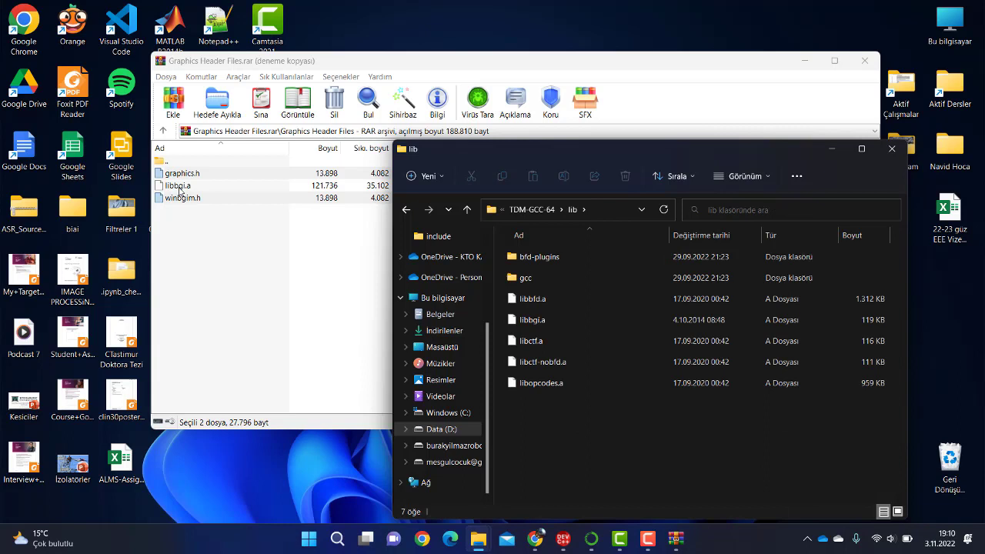
pyautogui.click(179, 185)
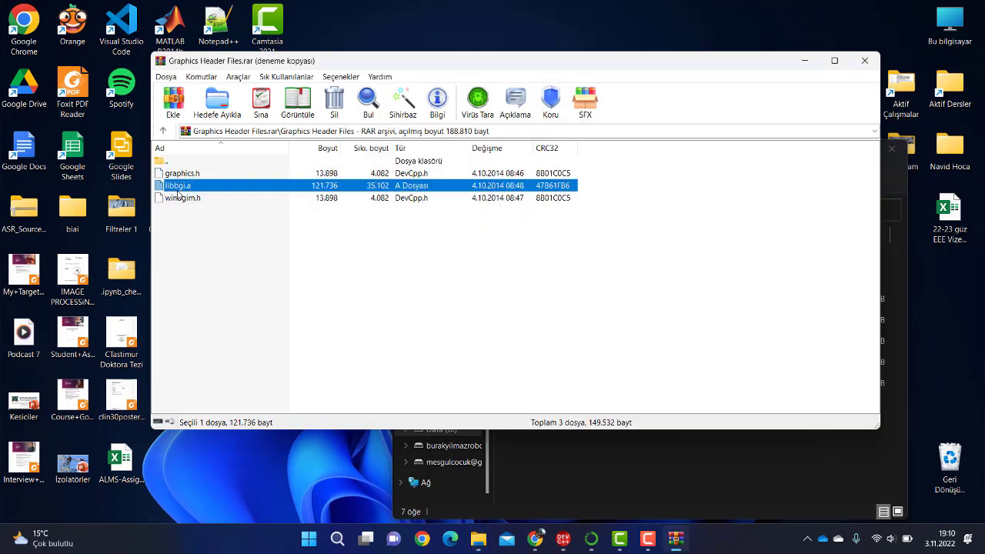
pyautogui.moveTo(217, 193)
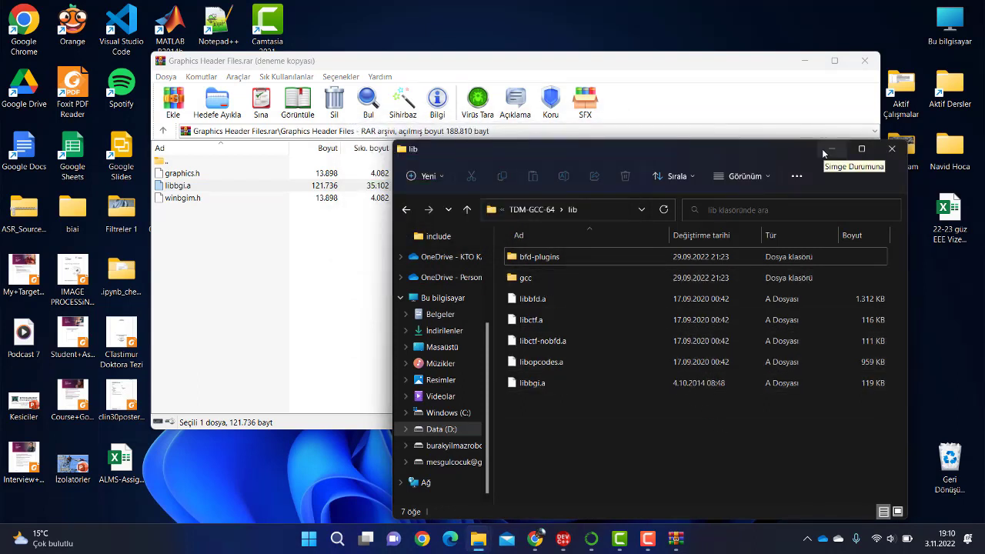
pyautogui.moveTo(833, 148)
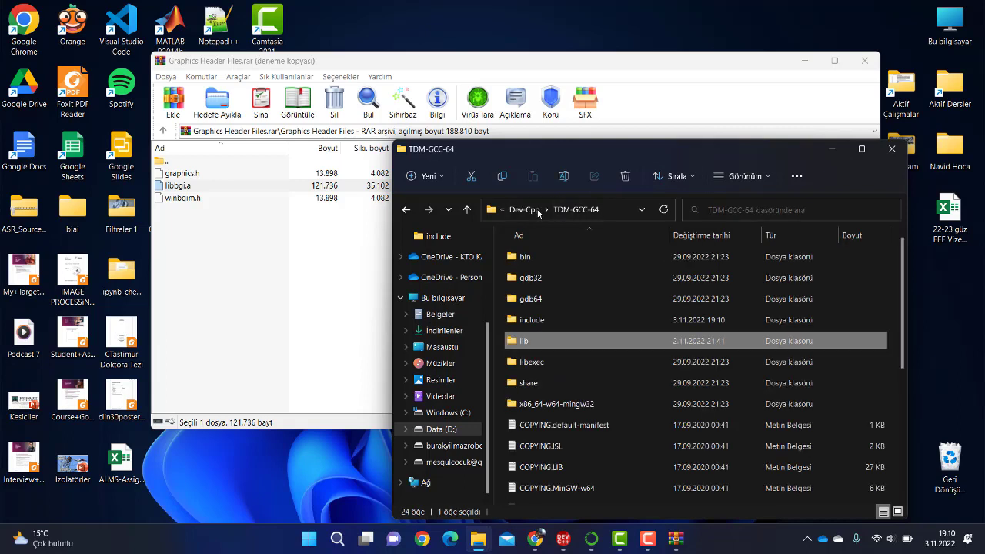
pyautogui.moveTo(524, 340)
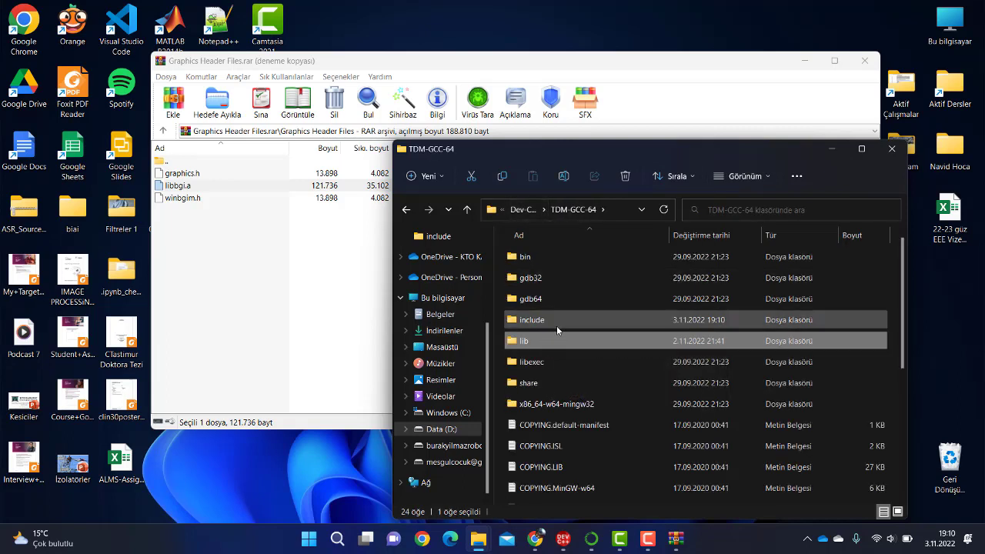
# Step: Copy the sstream file into the include folder and launch Embarcadero Dev-C++
pyautogui.doubleClick(531, 320)
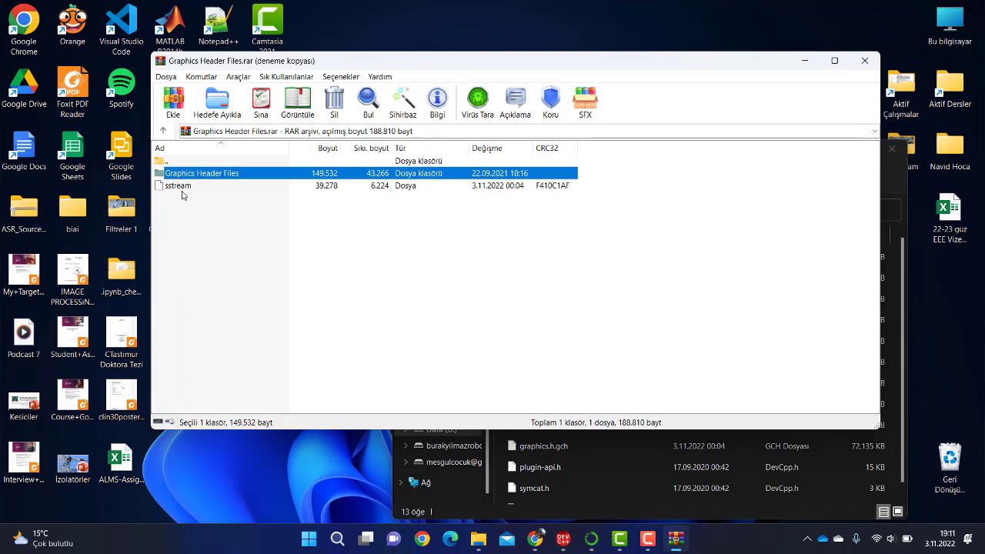
pyautogui.click(178, 186)
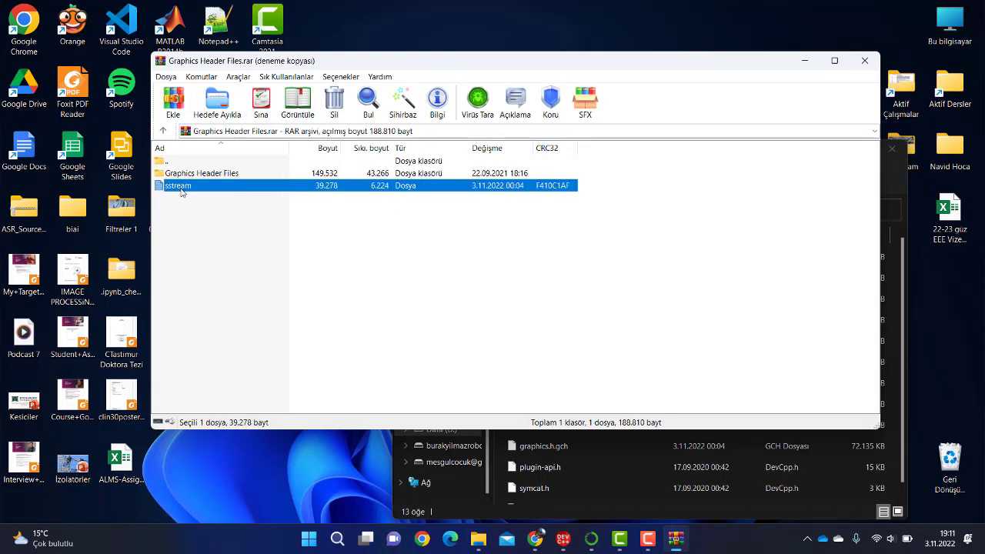
pyautogui.moveTo(279, 226)
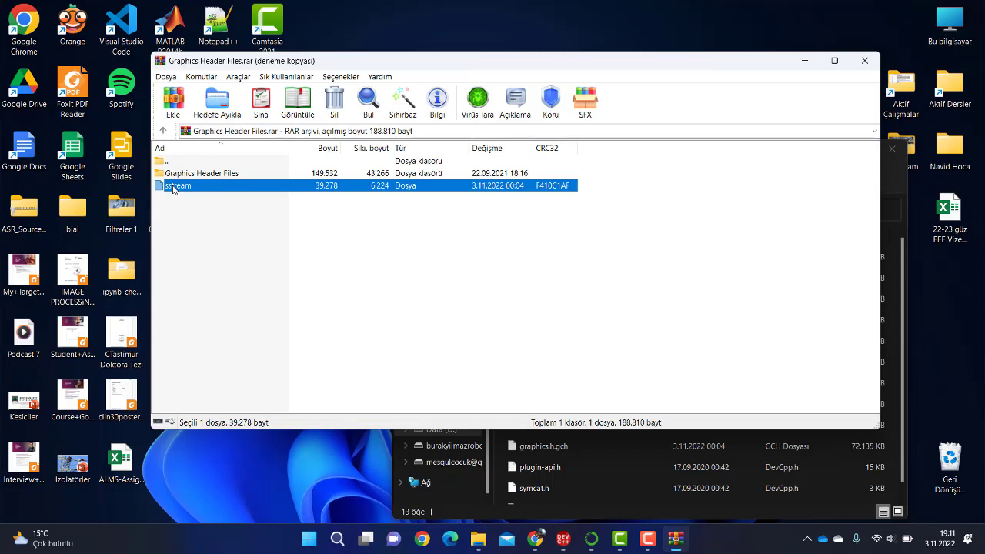
pyautogui.moveTo(162, 190)
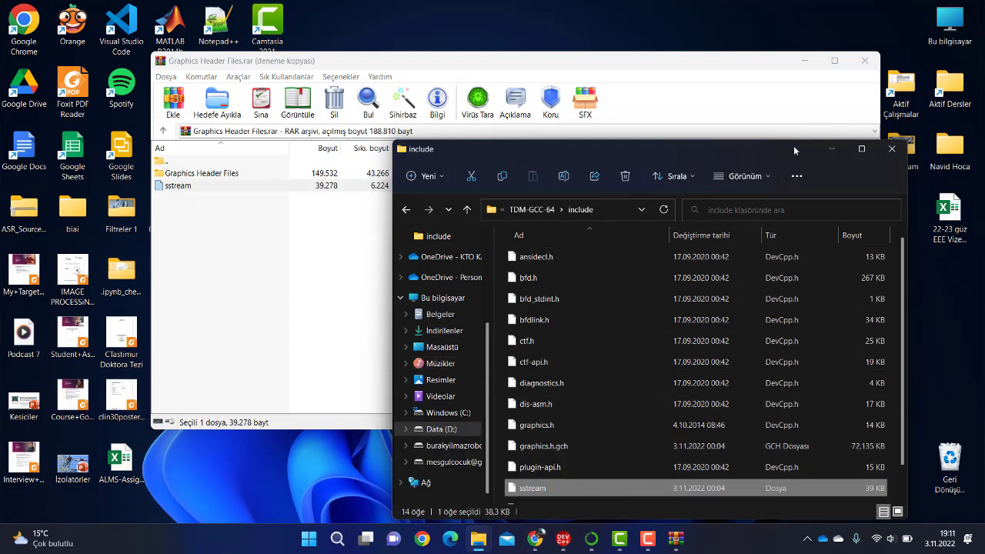
pyautogui.moveTo(698, 141)
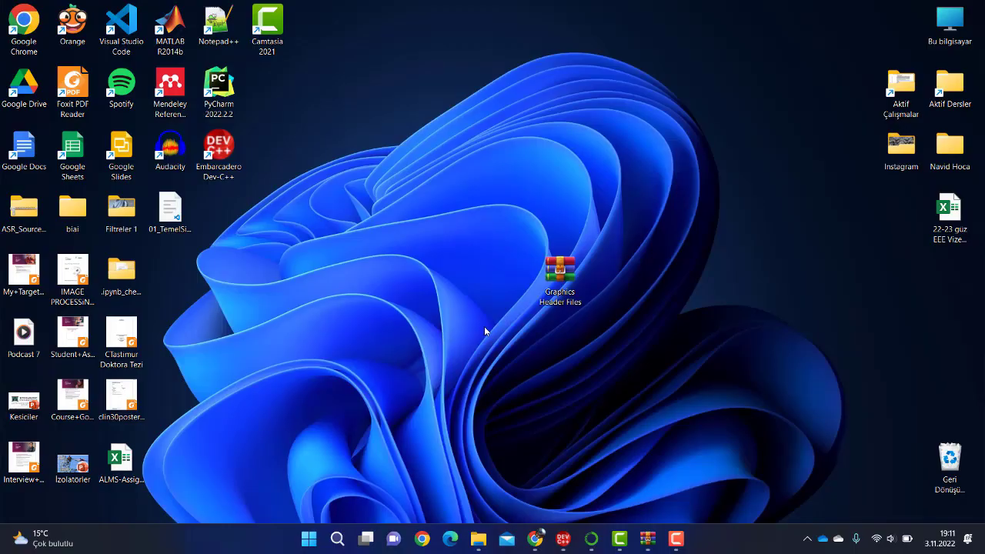
pyautogui.moveTo(282, 222)
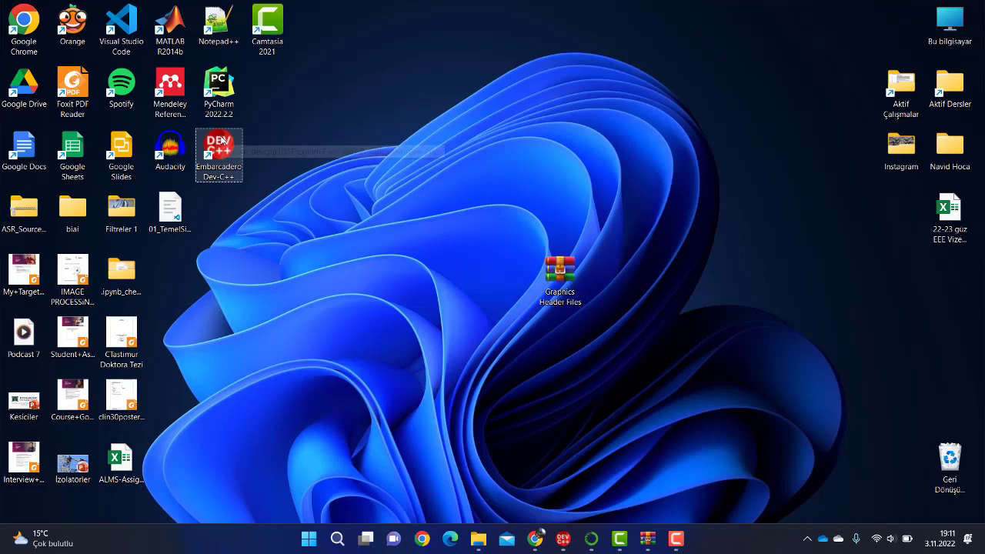
pyautogui.doubleClick(218, 154)
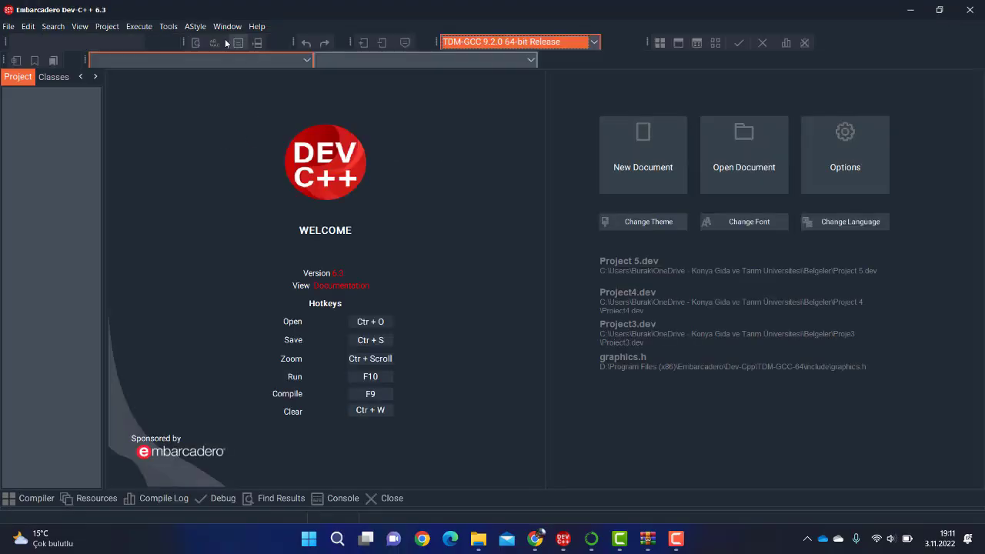
pyautogui.click(167, 25)
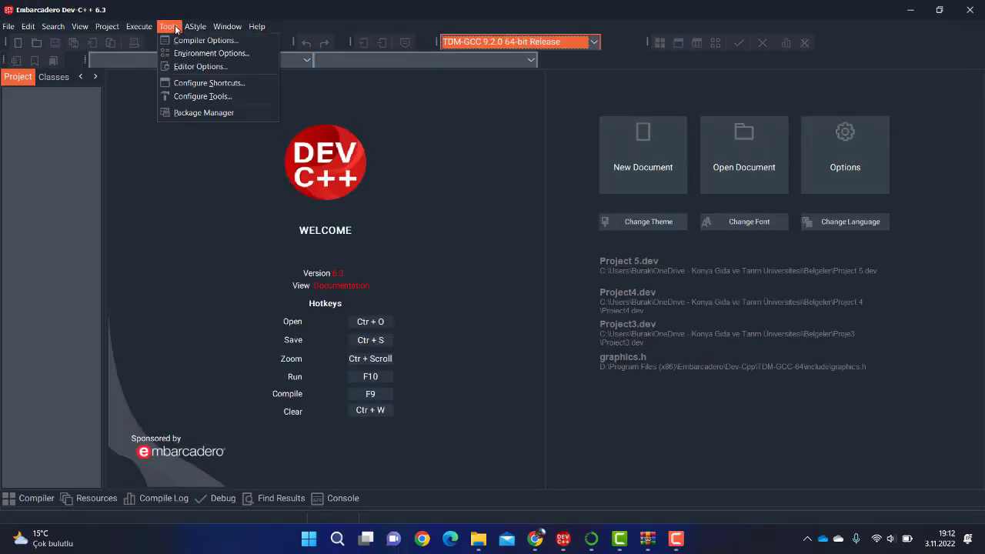
# Step: Open Compiler Options for TDM-GCC 9.2.0 64-bit Release, with -lbgi linker commands enabled
pyautogui.click(206, 40)
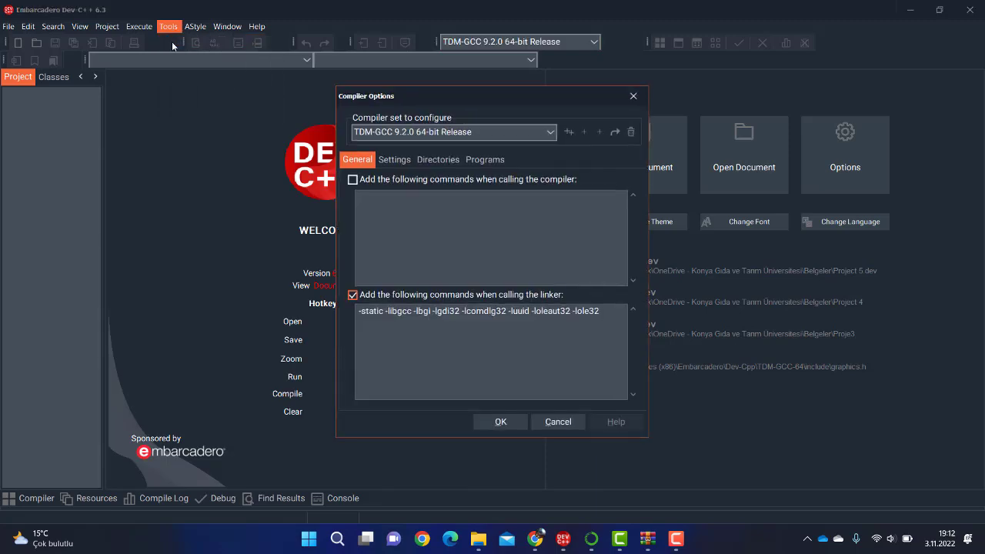
pyautogui.moveTo(533, 75)
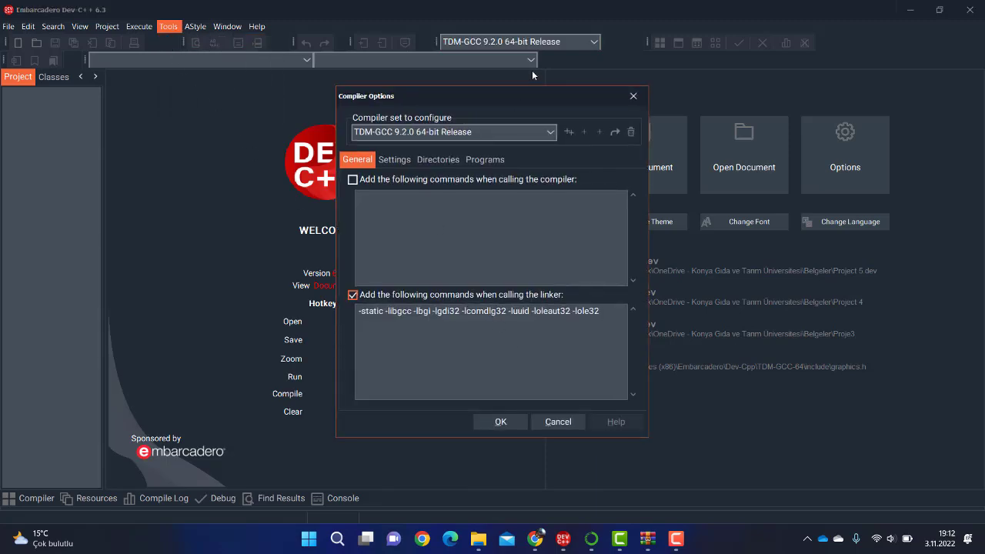
pyautogui.moveTo(492, 95); pyautogui.dragTo(307, 93)
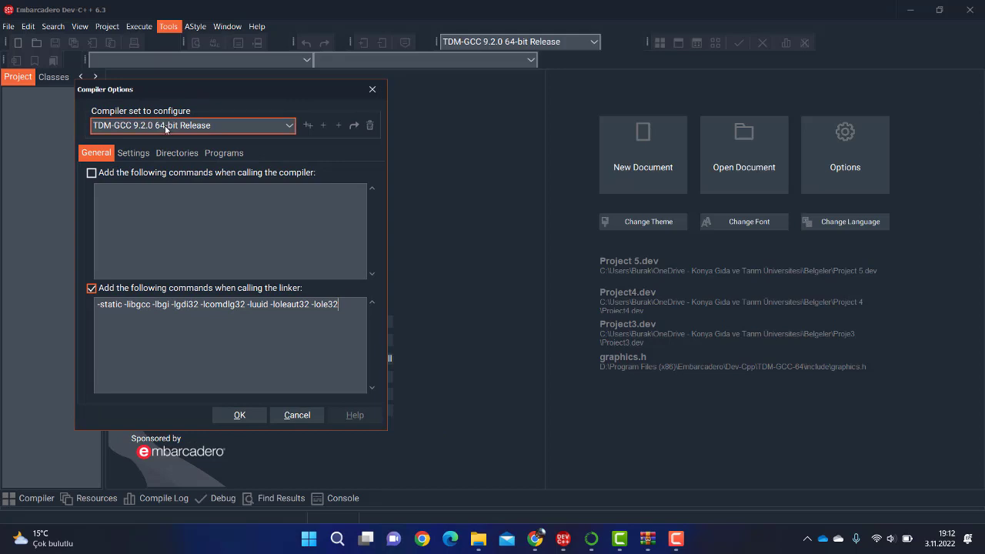
# Step: Switch to the TDM-GCC 9.2.0 32-bit Release set, enable the BGI linker flags, and confirm
pyautogui.click(289, 125)
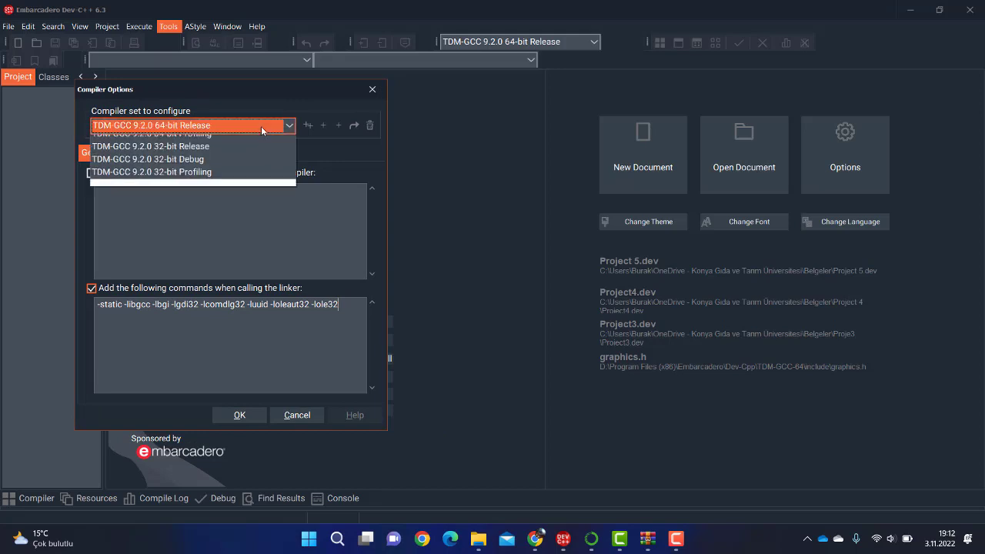
pyautogui.click(151, 147)
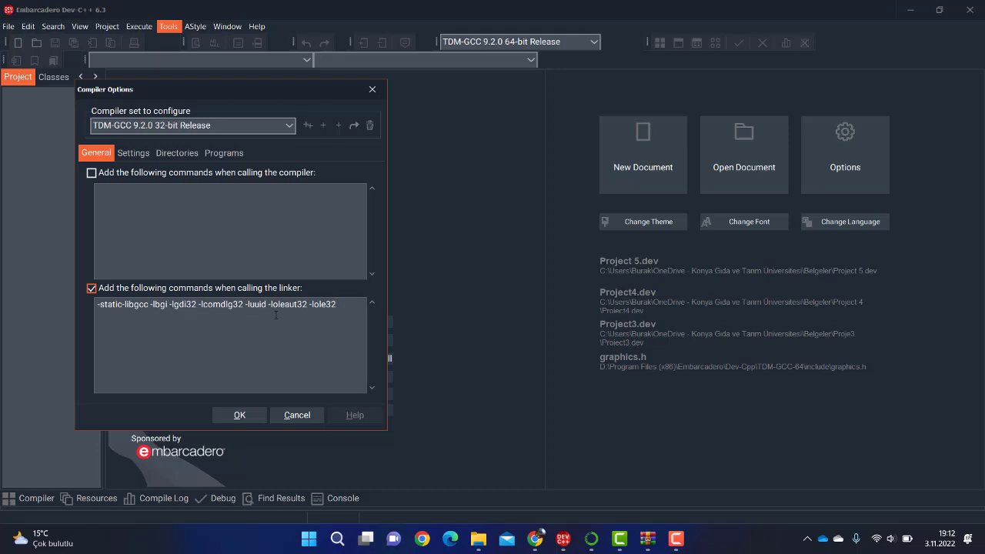
pyautogui.moveTo(231, 90); pyautogui.dragTo(446, 84)
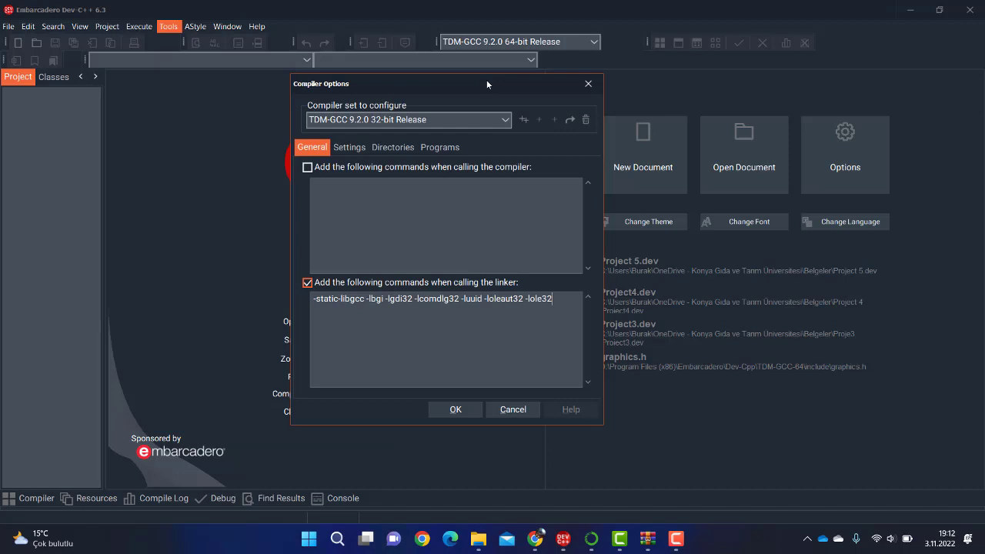
pyautogui.moveTo(604, 109)
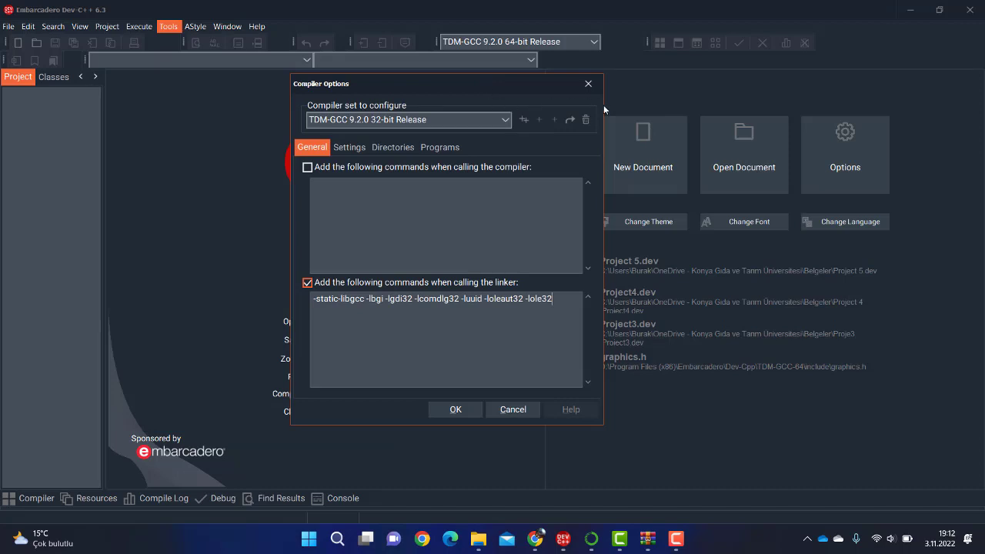
pyautogui.click(454, 408)
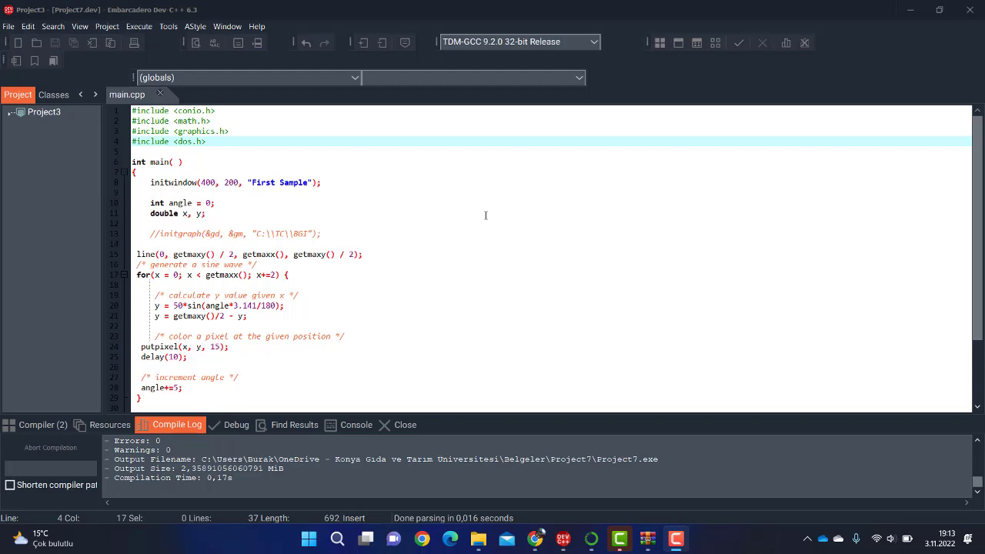
pyautogui.moveTo(374, 229)
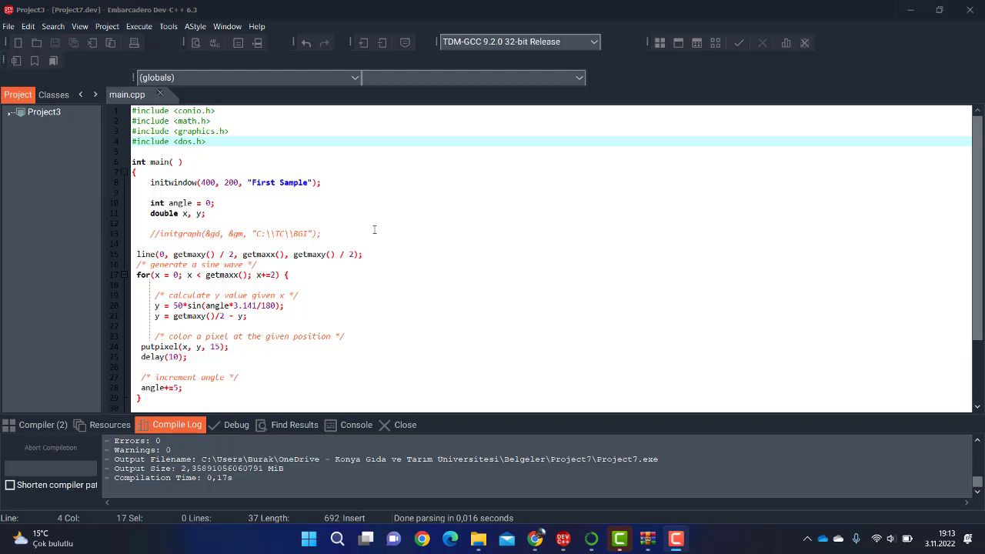
pyautogui.click(159, 110)
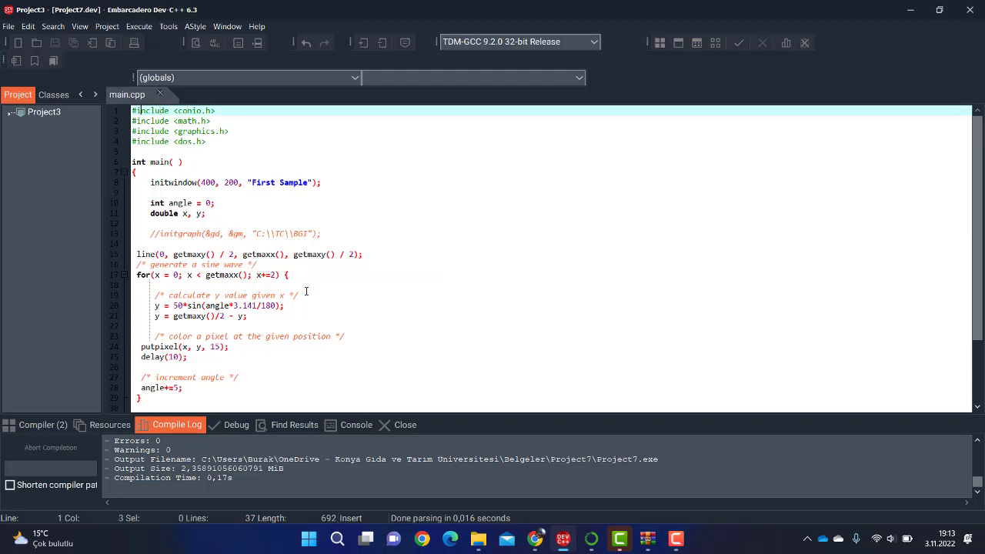
pyautogui.moveTo(334, 263)
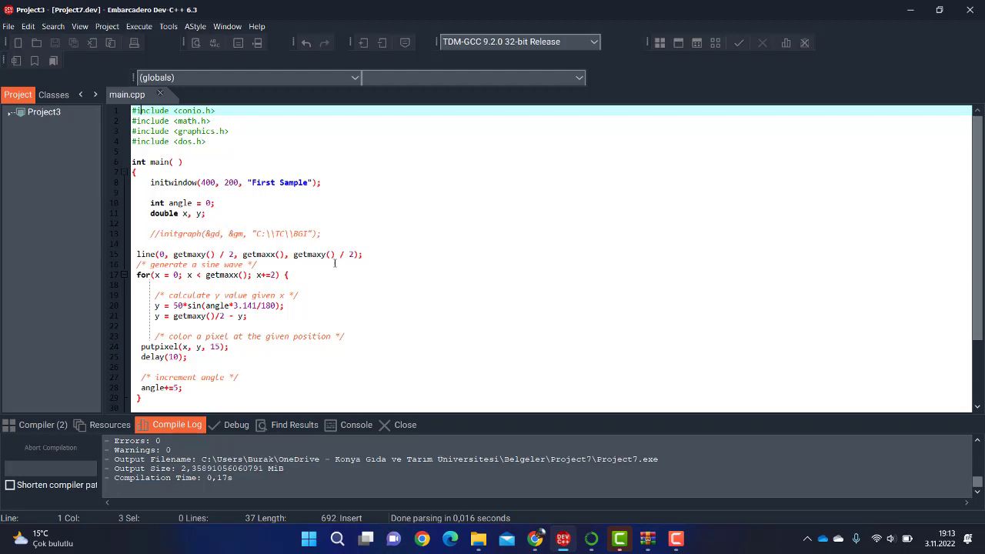
pyautogui.moveTo(423, 239)
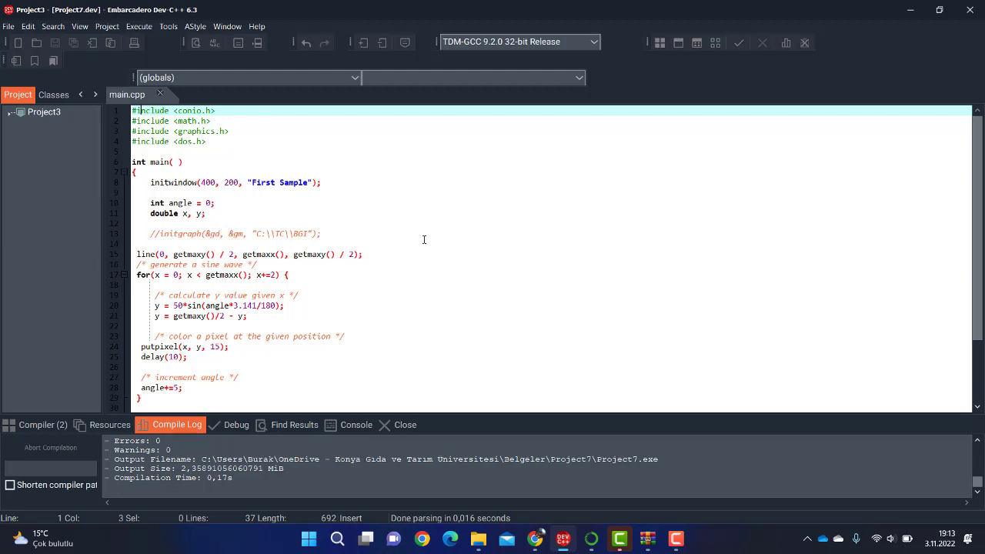
pyautogui.moveTo(399, 237)
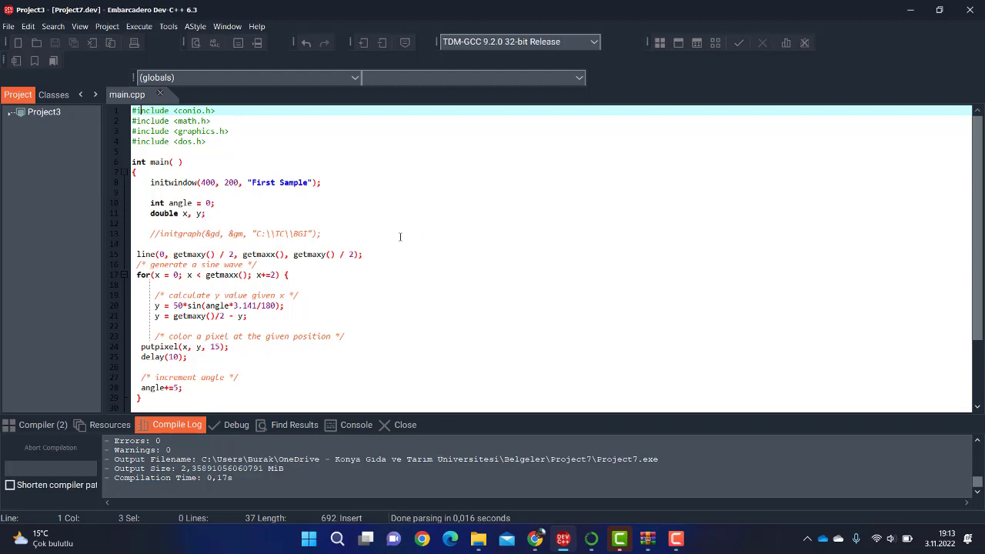
pyautogui.moveTo(352, 228)
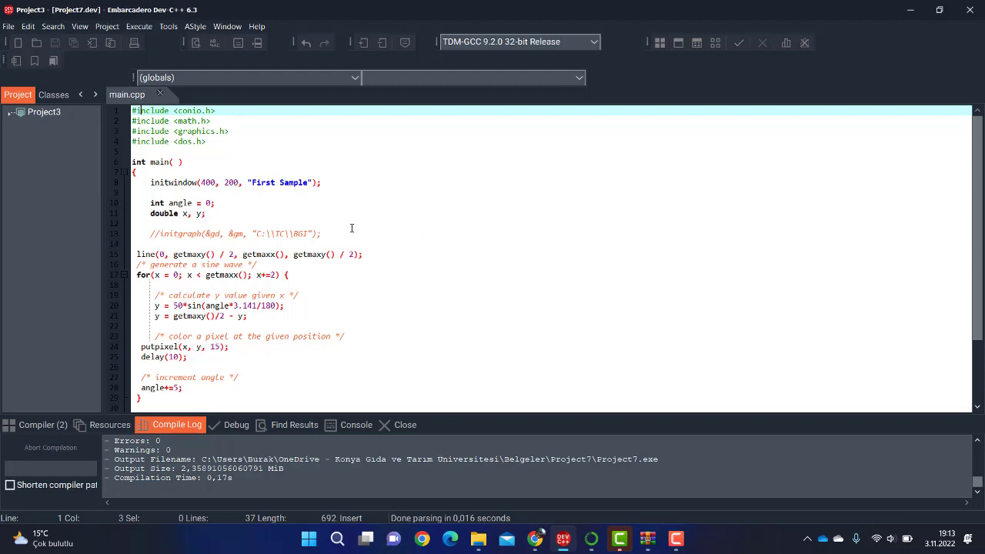
pyautogui.click(280, 233)
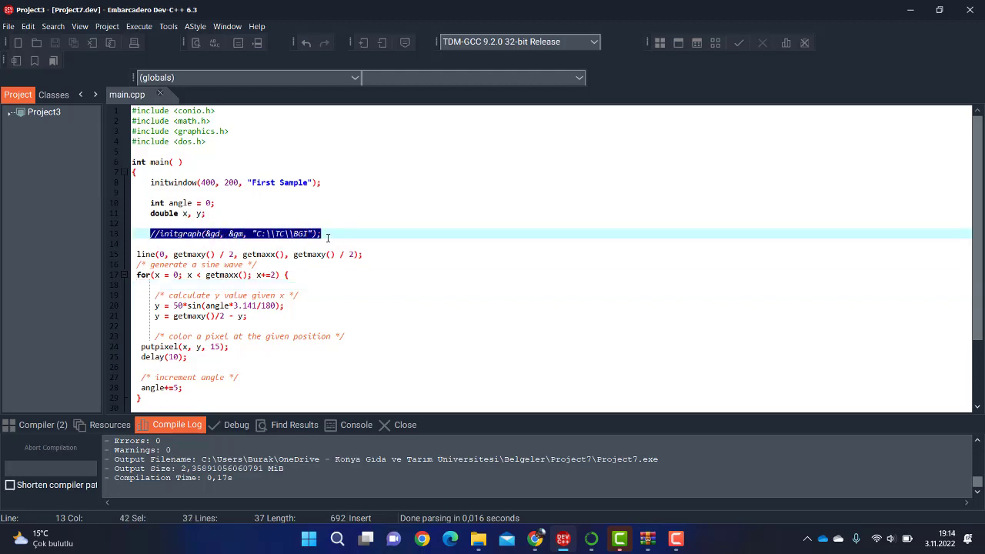
pyautogui.moveTo(347, 246)
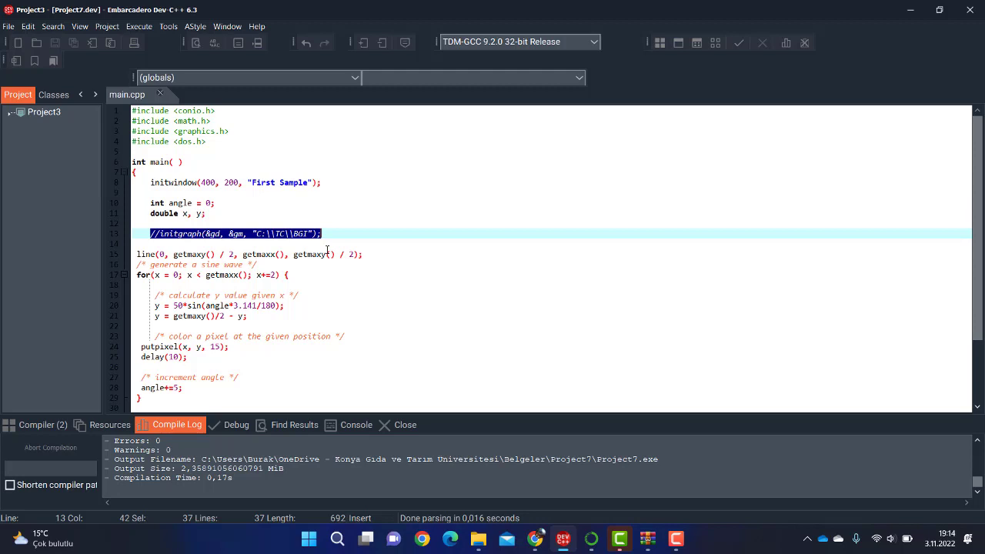
pyautogui.click(189, 183)
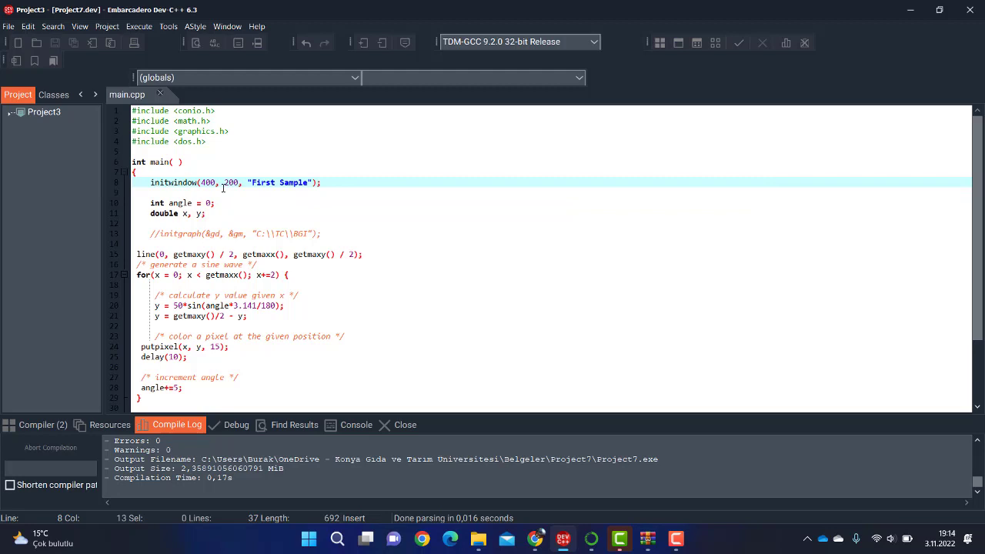
# Step: Show the initwindow call tip on line 8, listing width, height and title
pyautogui.click(151, 182)
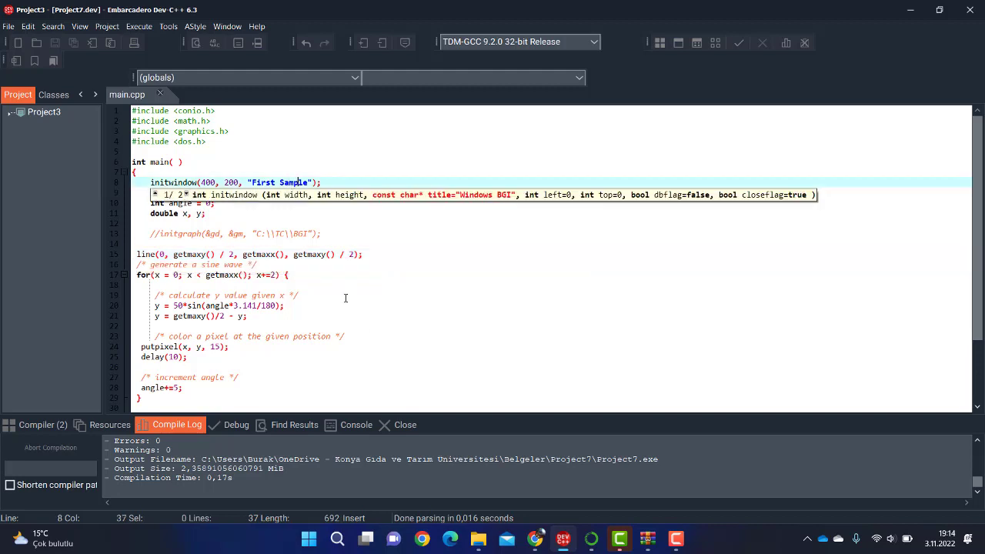
pyautogui.moveTo(363, 226)
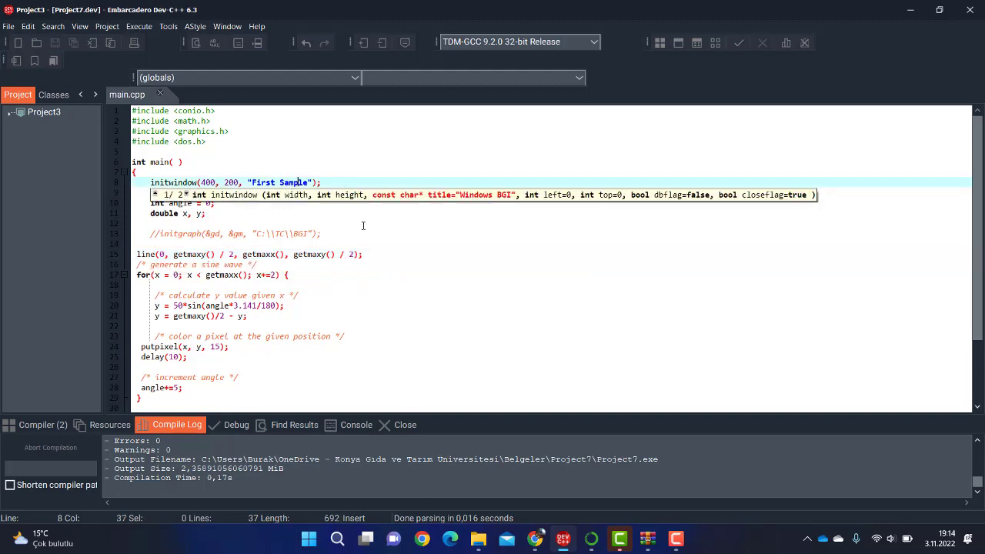
pyautogui.click(138, 25)
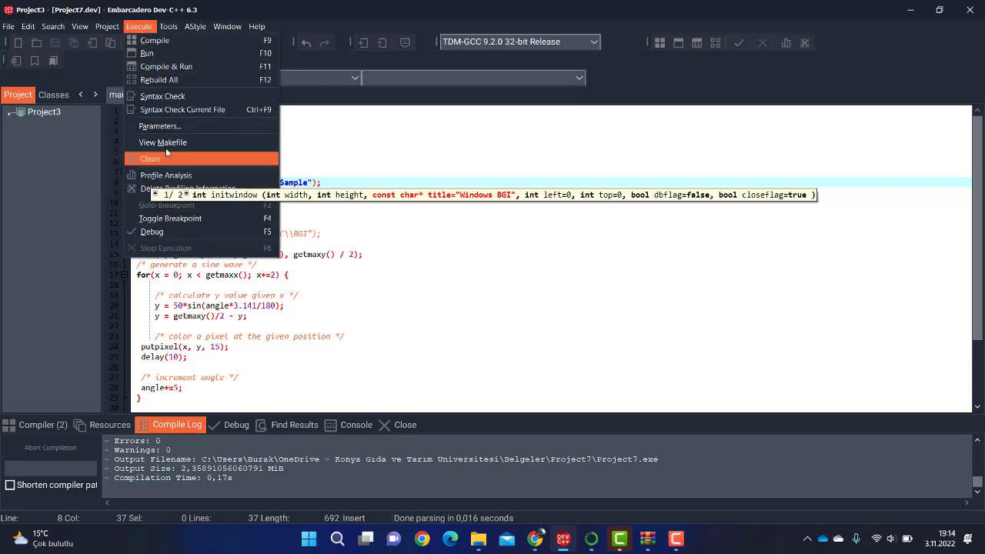
# Step: Compile & Run the program so the First Sample window draws the sine wave
pyautogui.click(147, 52)
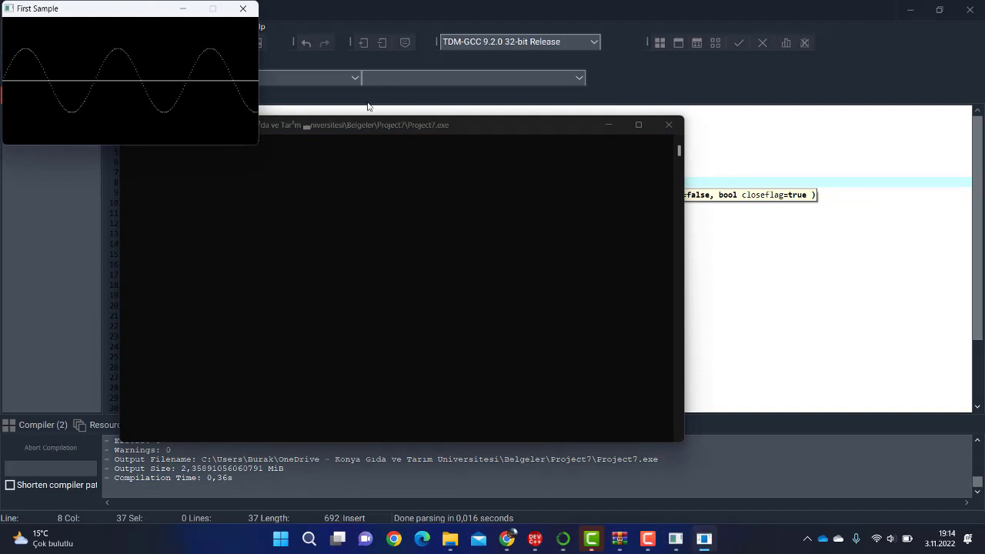
pyautogui.moveTo(542, 142)
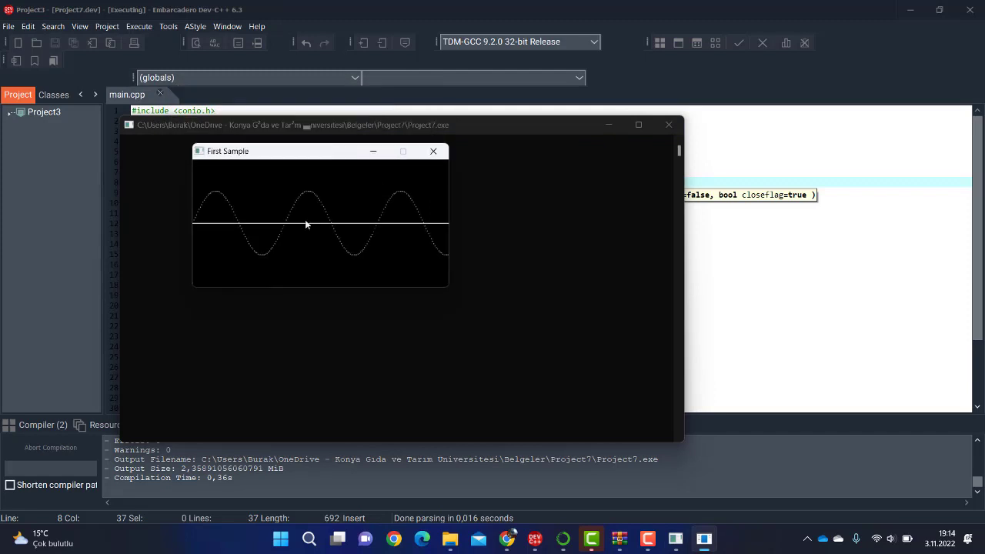
pyautogui.moveTo(206, 226)
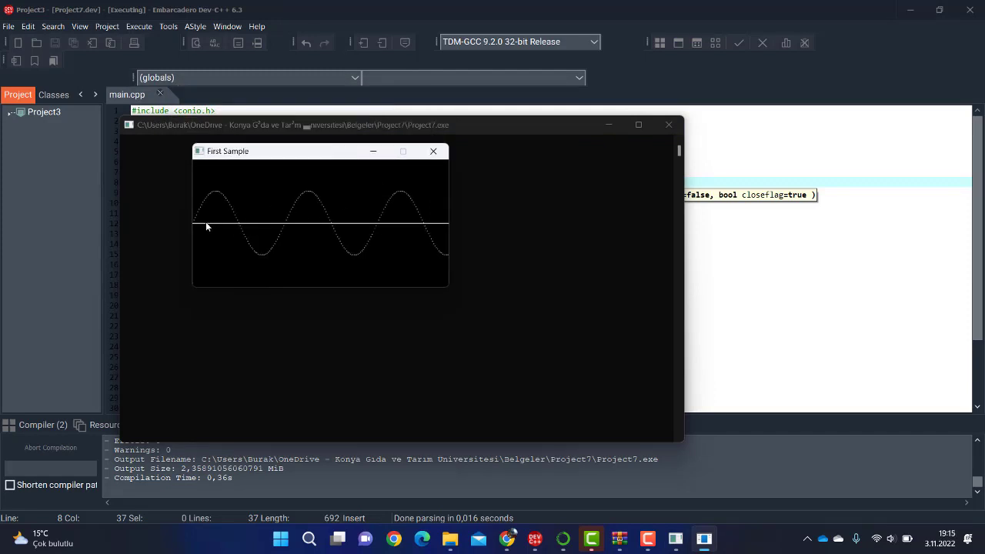
pyautogui.moveTo(418, 250)
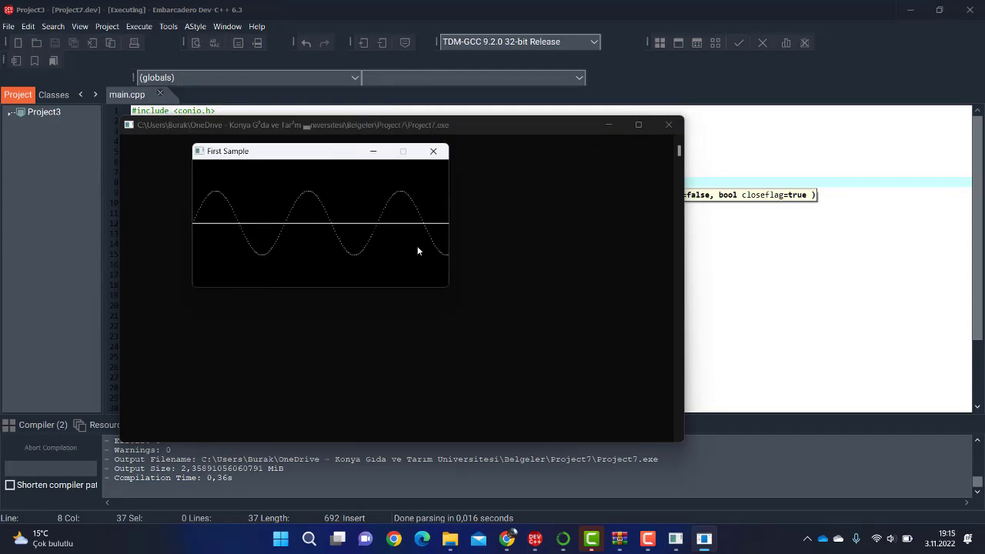